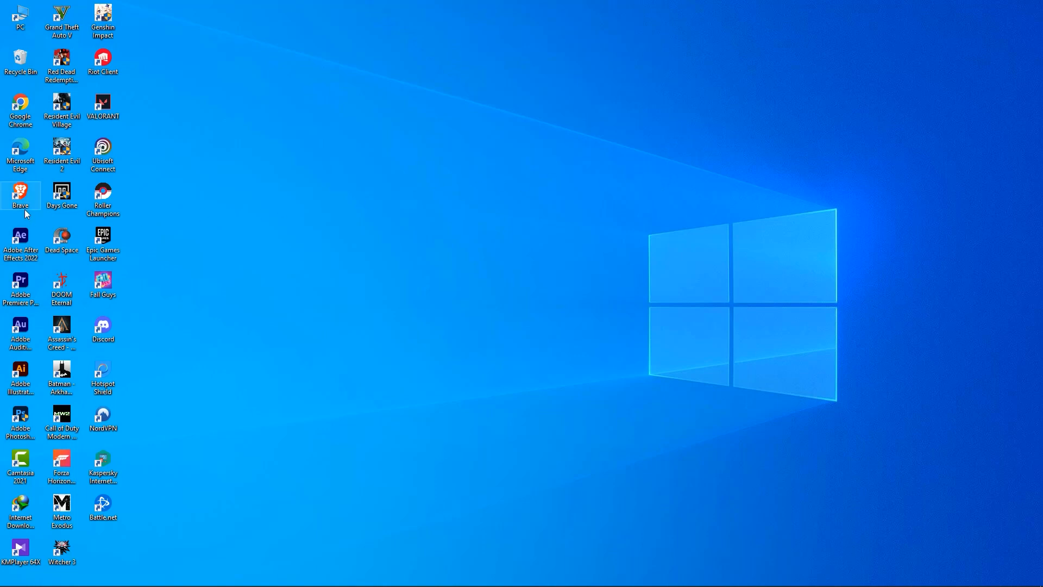
# - Launch the Brave browser from the Windows desktop
pyautogui.doubleClick(20, 193)
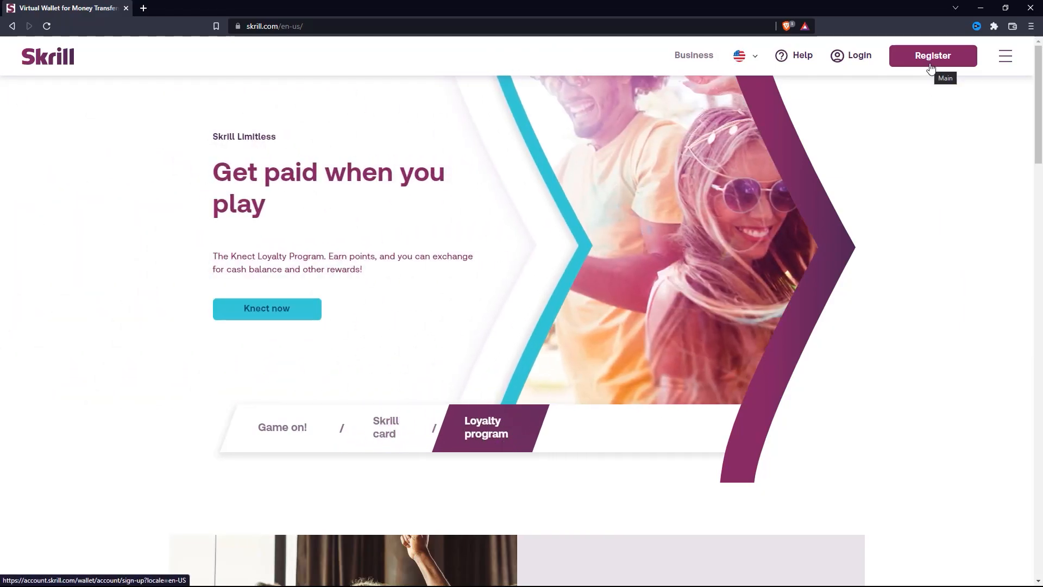
# - Use Register on the Skrill homepage to reach the account sign-up form
pyautogui.click(932, 56)
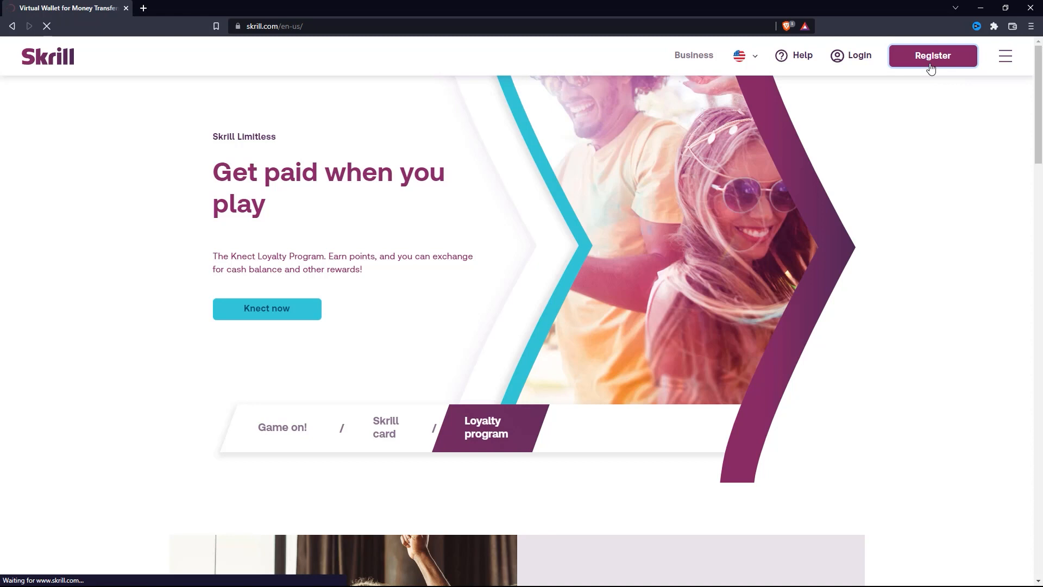
pyautogui.click(932, 55)
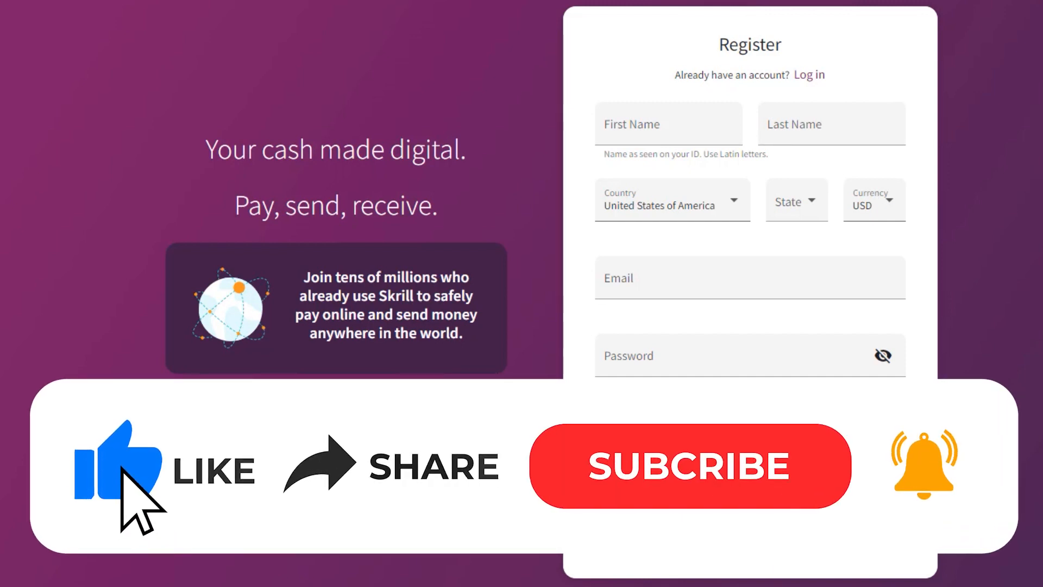
pyautogui.moveTo(624, 495)
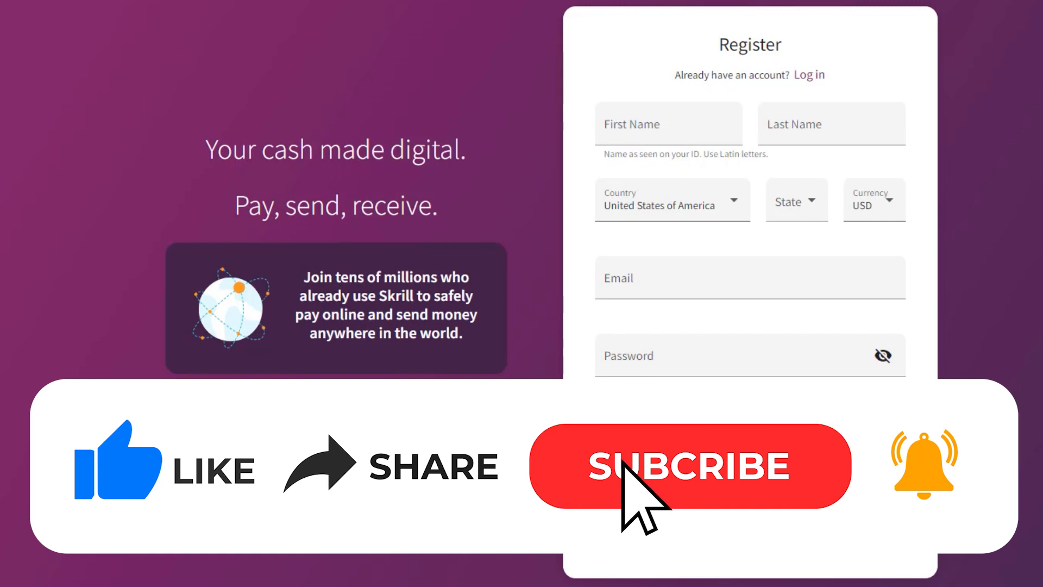